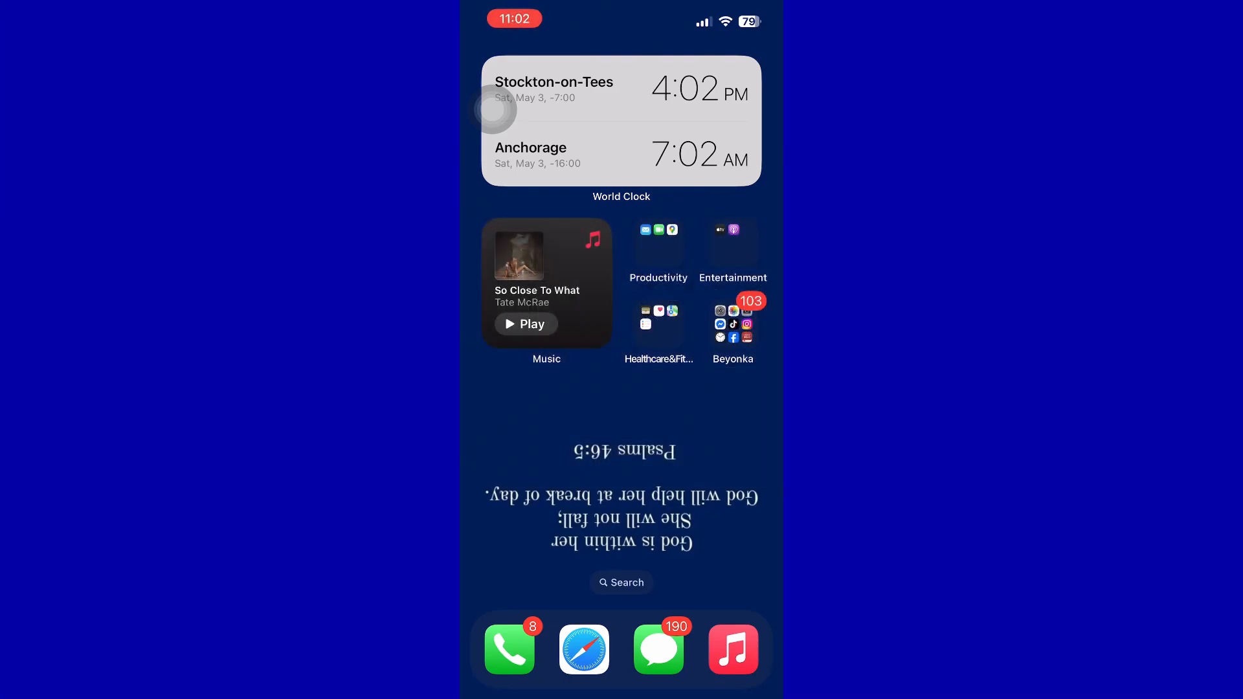
- Swipe to the second Home Screen page with the Reference, Utilities and Education folders
{"action": "scroll", "scroll_direction": "left", "scroll_amount": 3}
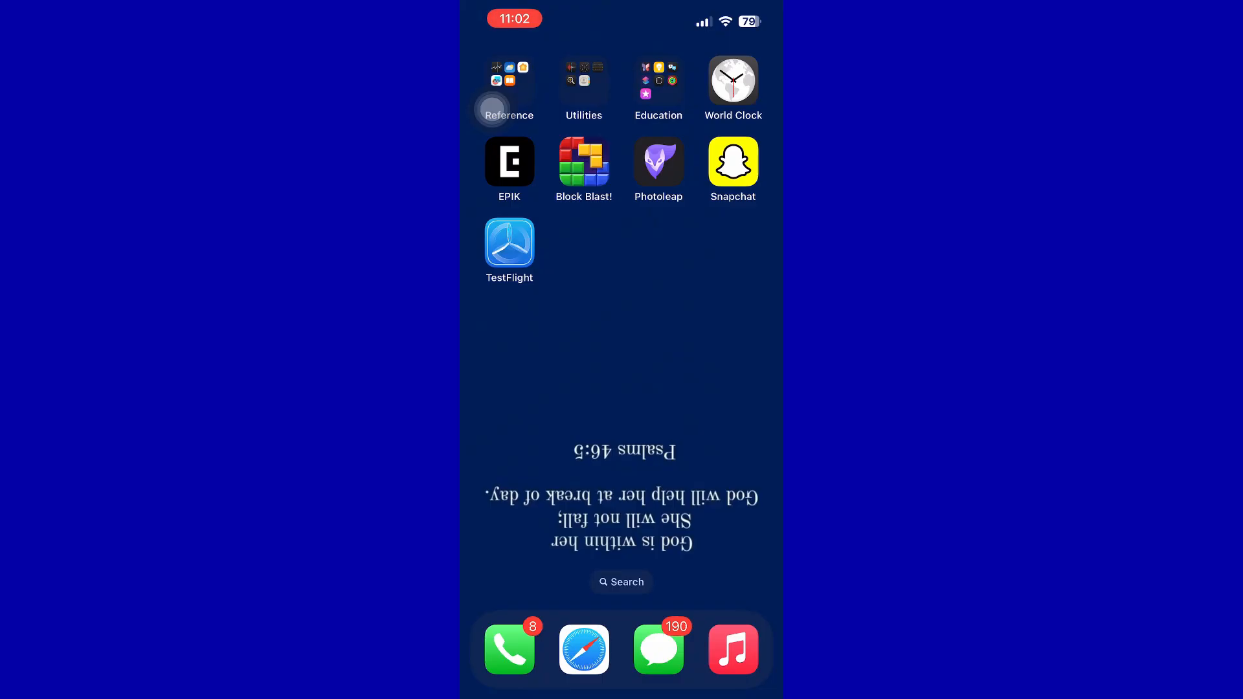
- Open TestFlight and continue past the Welcome to TestFlight screen
{"action": "left_click", "coordinate": [509, 242]}
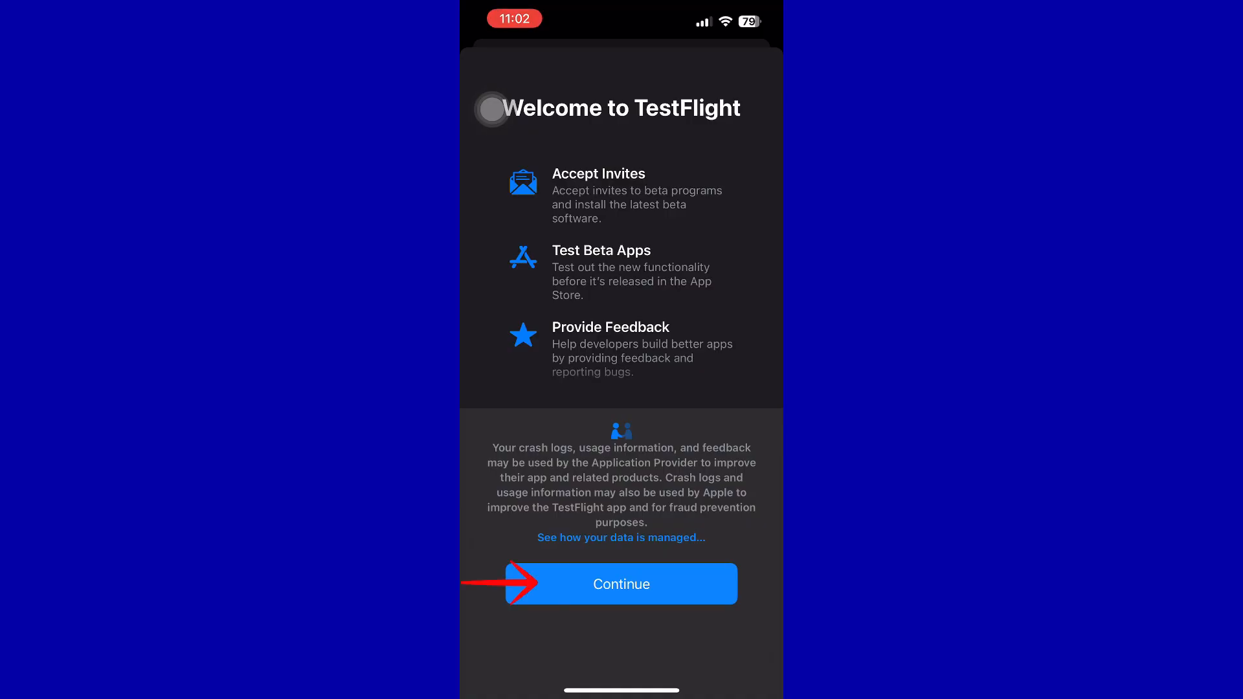
{"action": "left_click", "coordinate": [620, 584]}
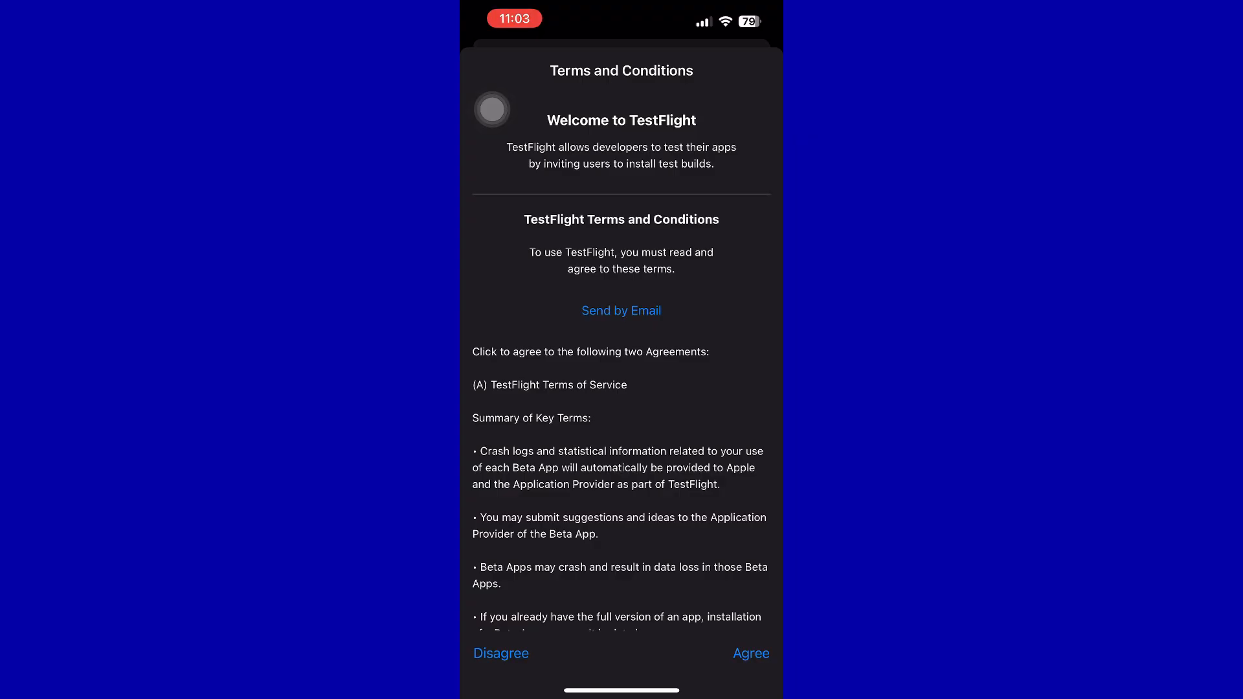
- Read through the TestFlight Terms and Conditions and agree to them
{"action": "scroll", "scroll_direction": "down", "scroll_amount": 3}
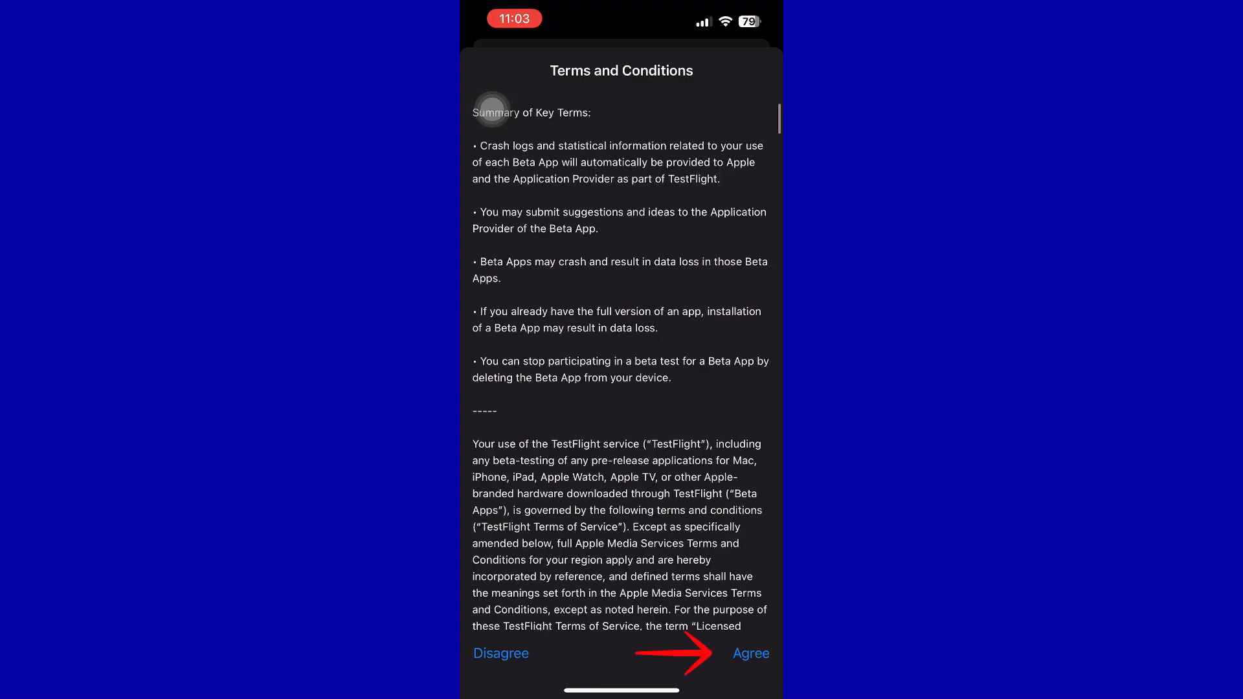
{"action": "scroll", "scroll_direction": "down", "scroll_amount": 3}
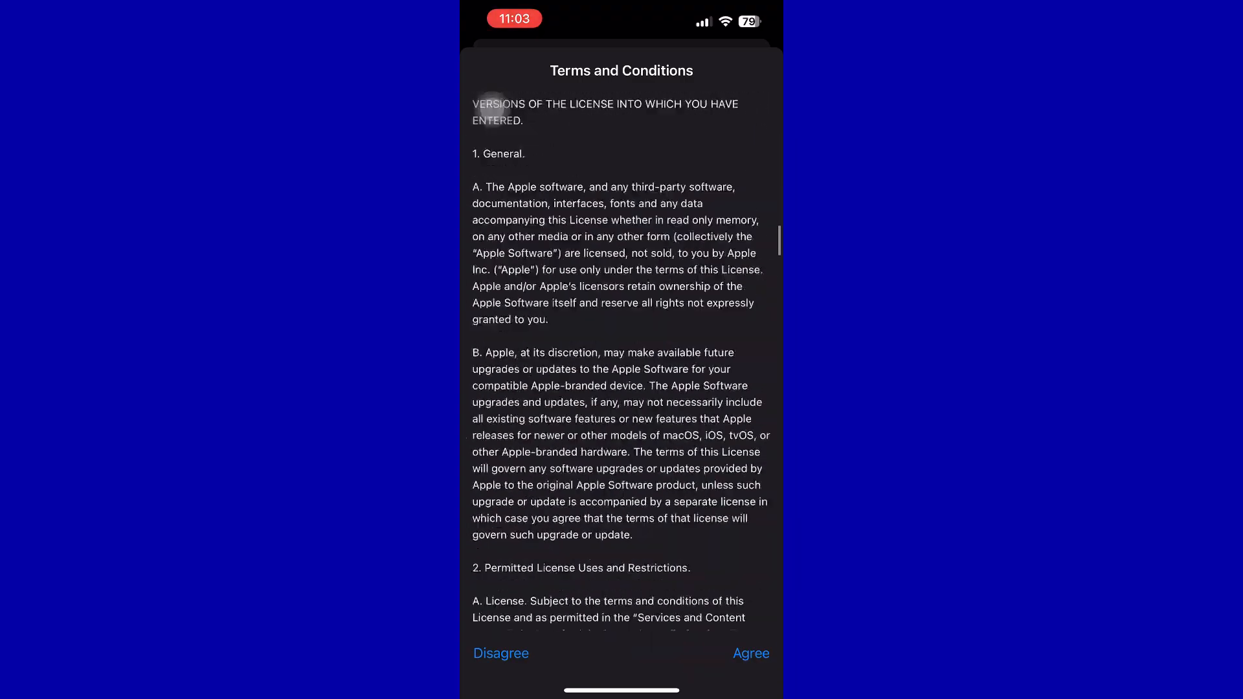
{"action": "scroll", "scroll_direction": "down", "scroll_amount": 3}
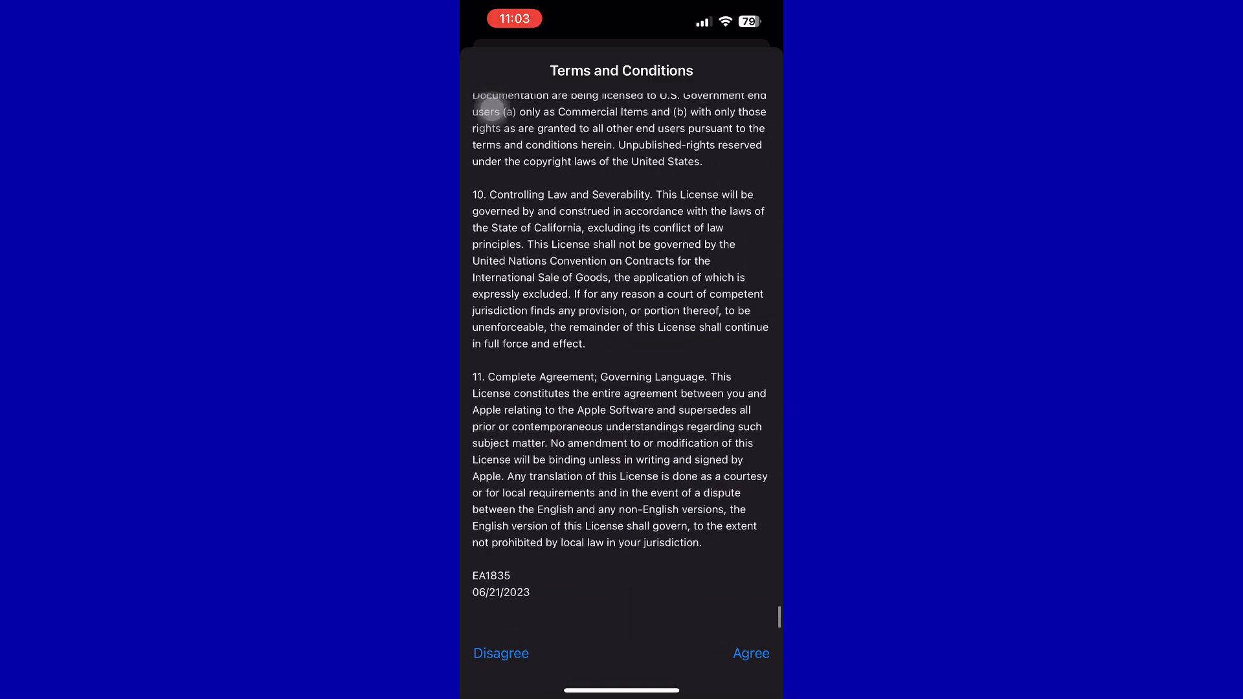
{"action": "left_click", "coordinate": [750, 653]}
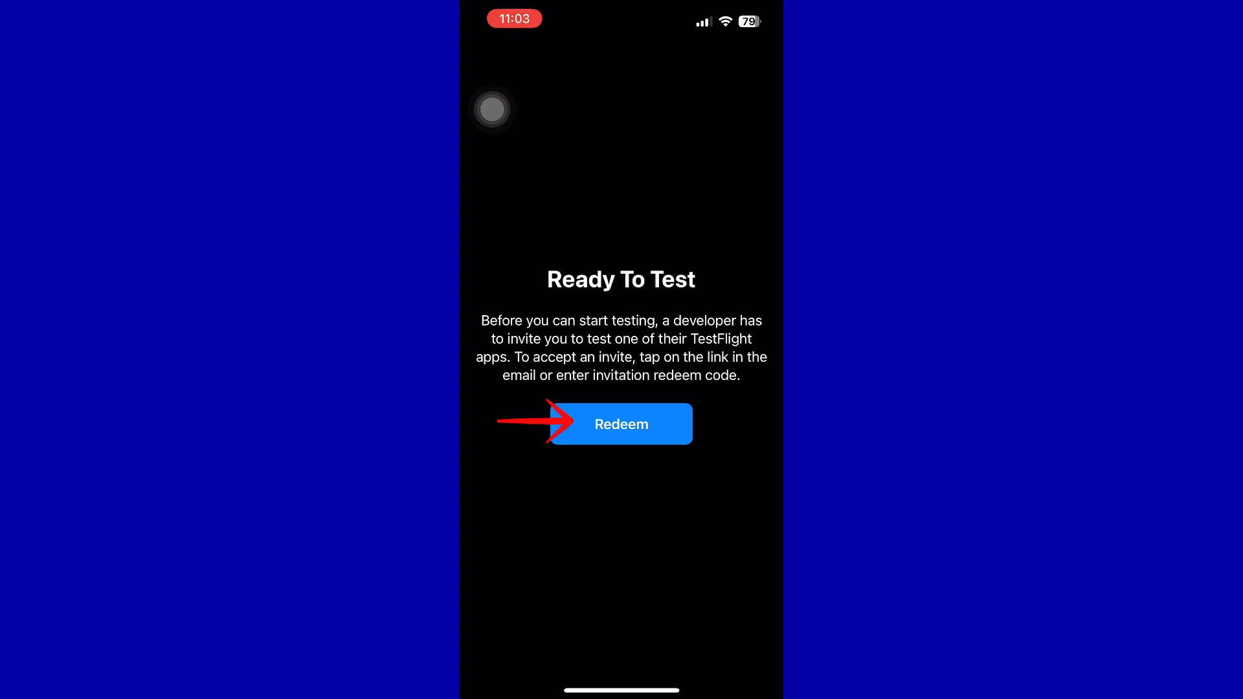
- Return to the Home Screen and open Safari on the redeem codes page
{"action": "left_click", "coordinate": [620, 423]}
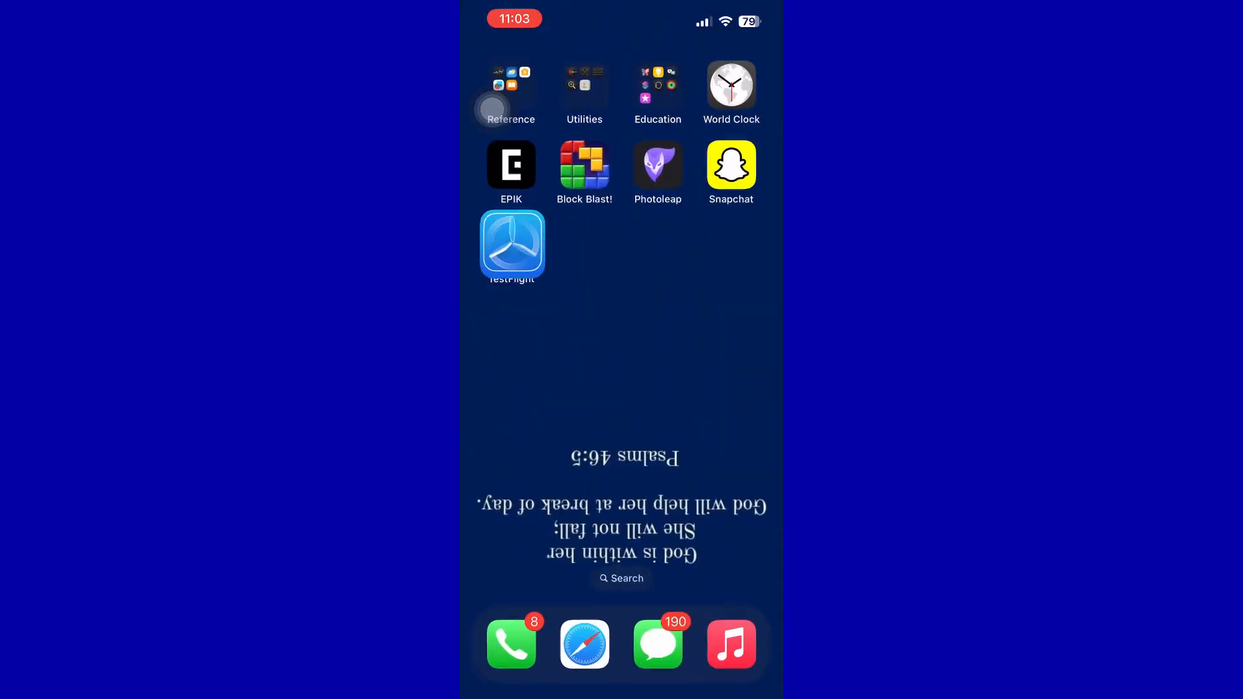
{"action": "left_click", "coordinate": [583, 643]}
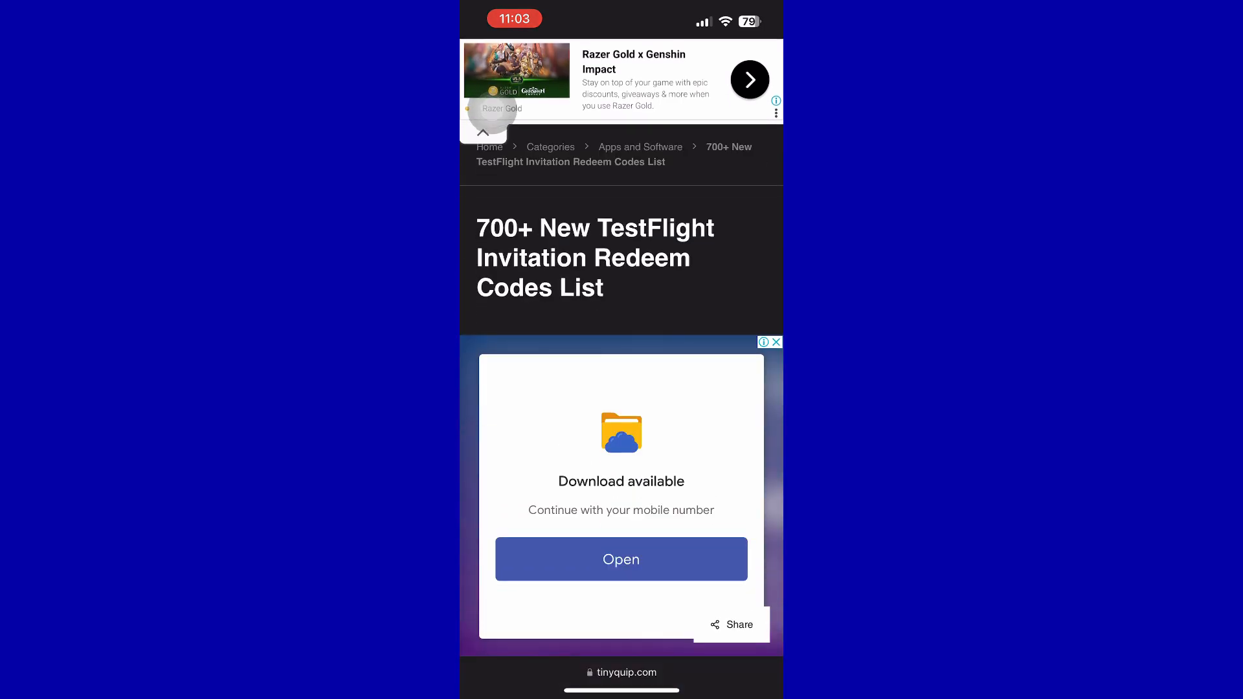
- Browse the Safari invitation codes table, then open TestFlight's Redeem Code dialog
{"action": "scroll", "scroll_direction": "down", "scroll_amount": 3}
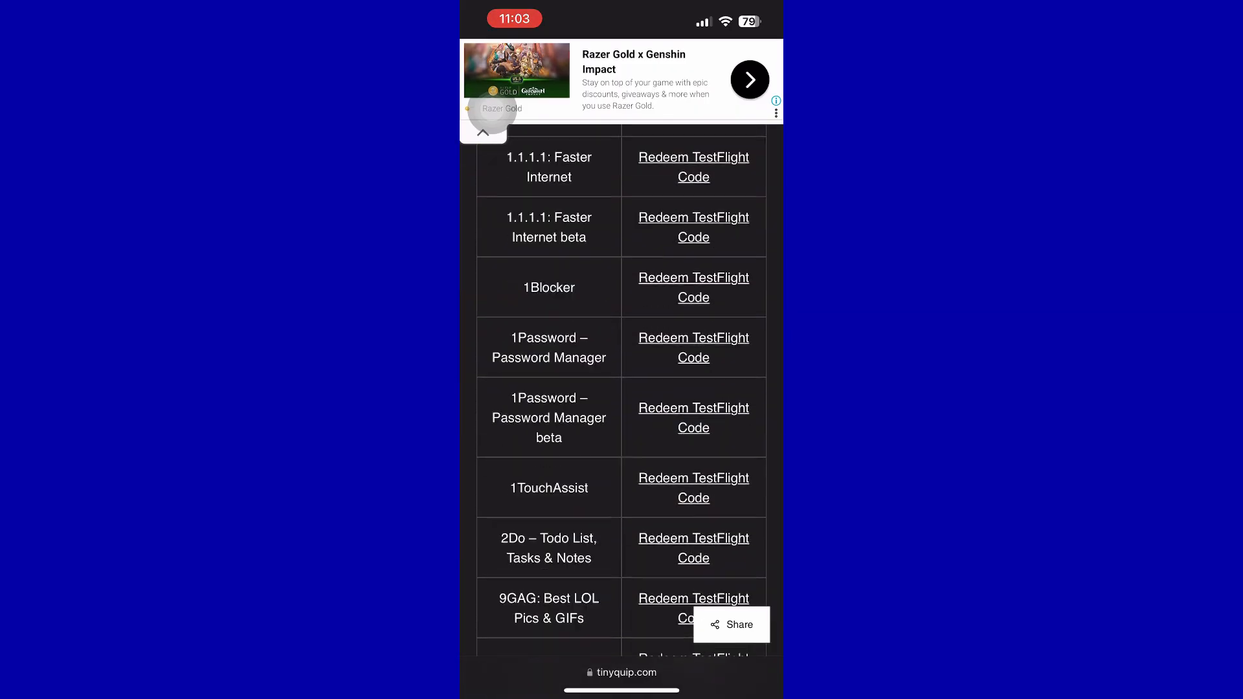
{"action": "scroll", "scroll_direction": "down", "scroll_amount": 3}
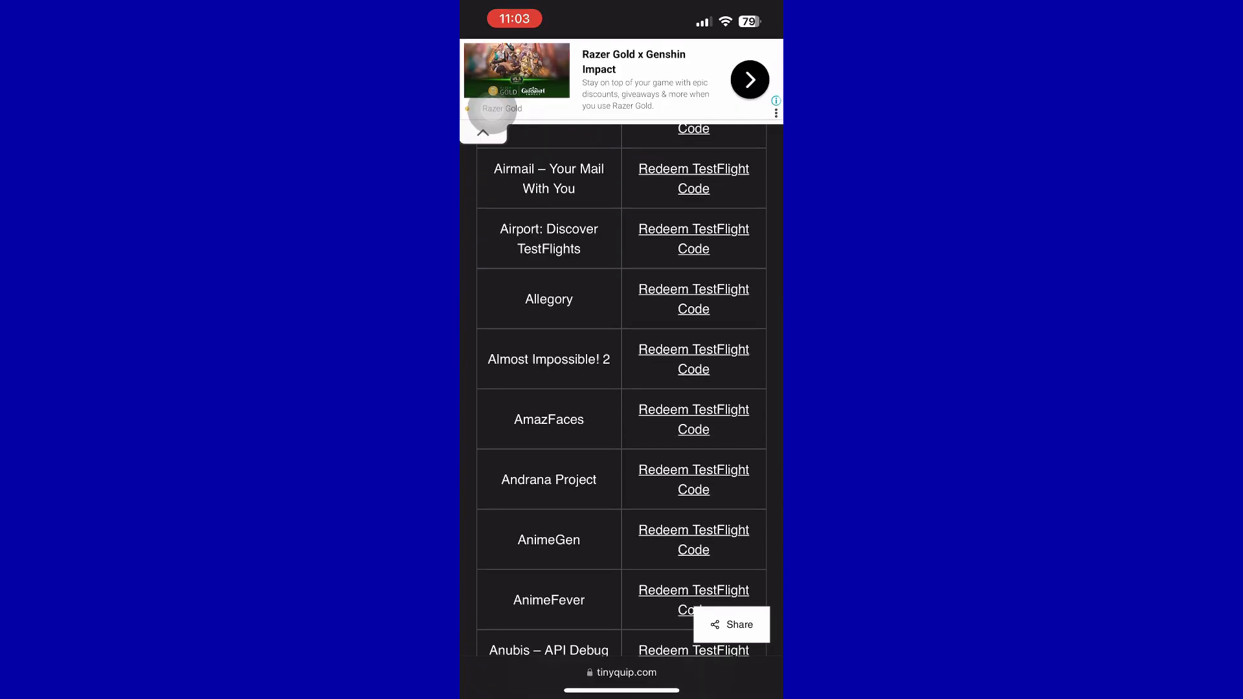
{"action": "scroll", "scroll_direction": "down", "scroll_amount": 3}
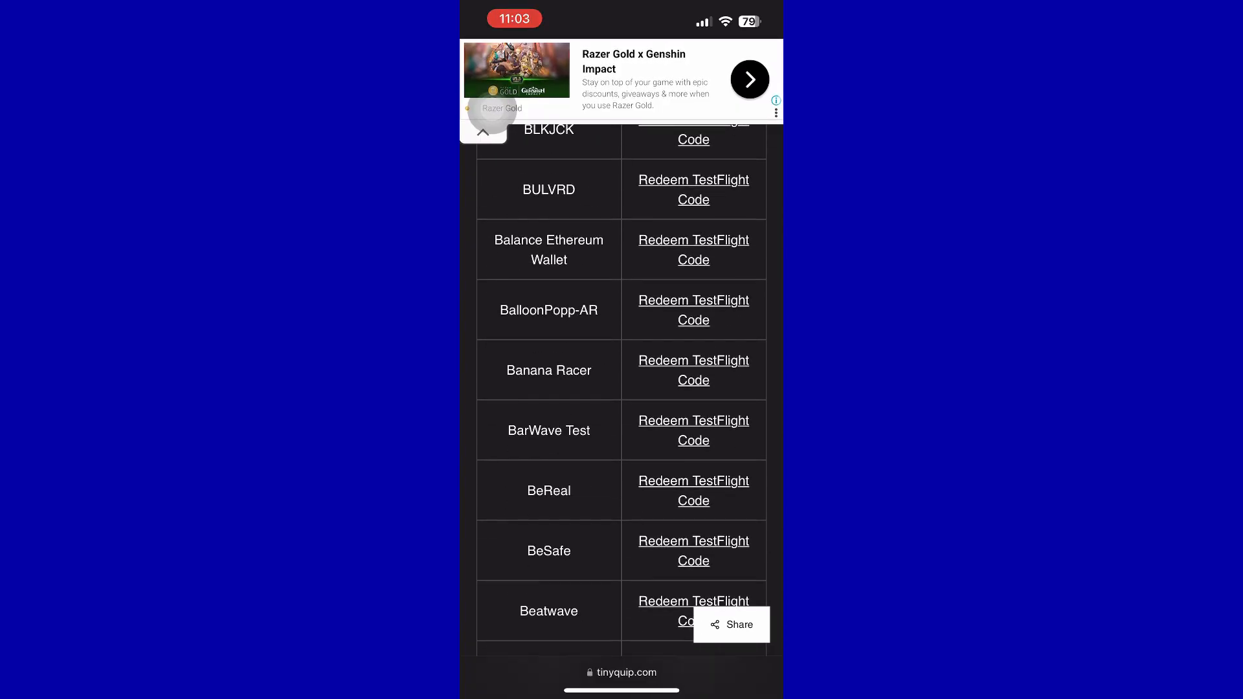
{"action": "scroll", "scroll_direction": "down", "scroll_amount": 3}
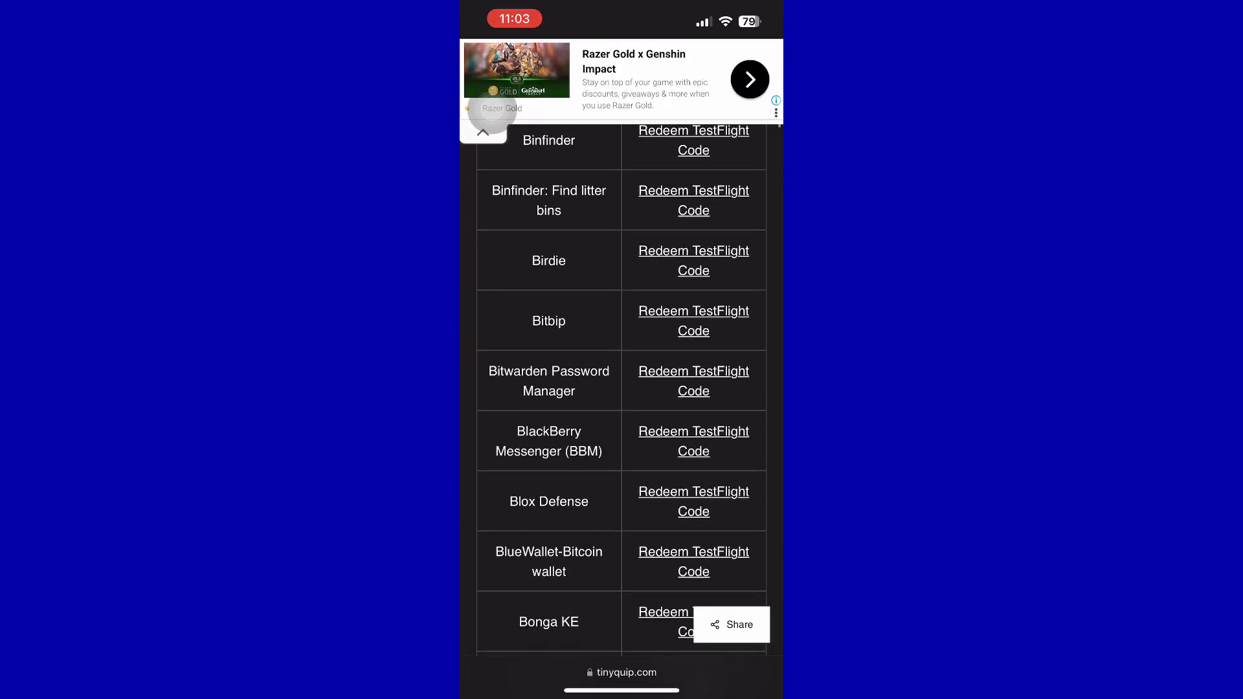
{"action": "scroll", "scroll_direction": "down", "scroll_amount": 3}
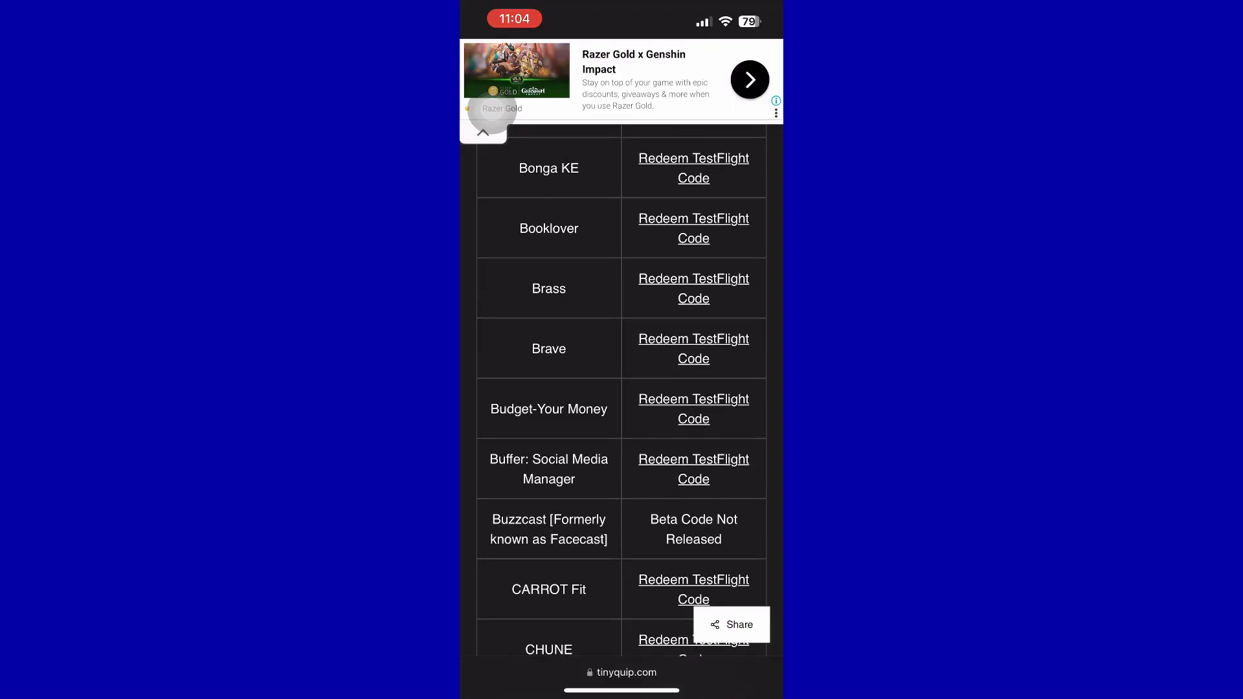
{"action": "left_click", "coordinate": [692, 158]}
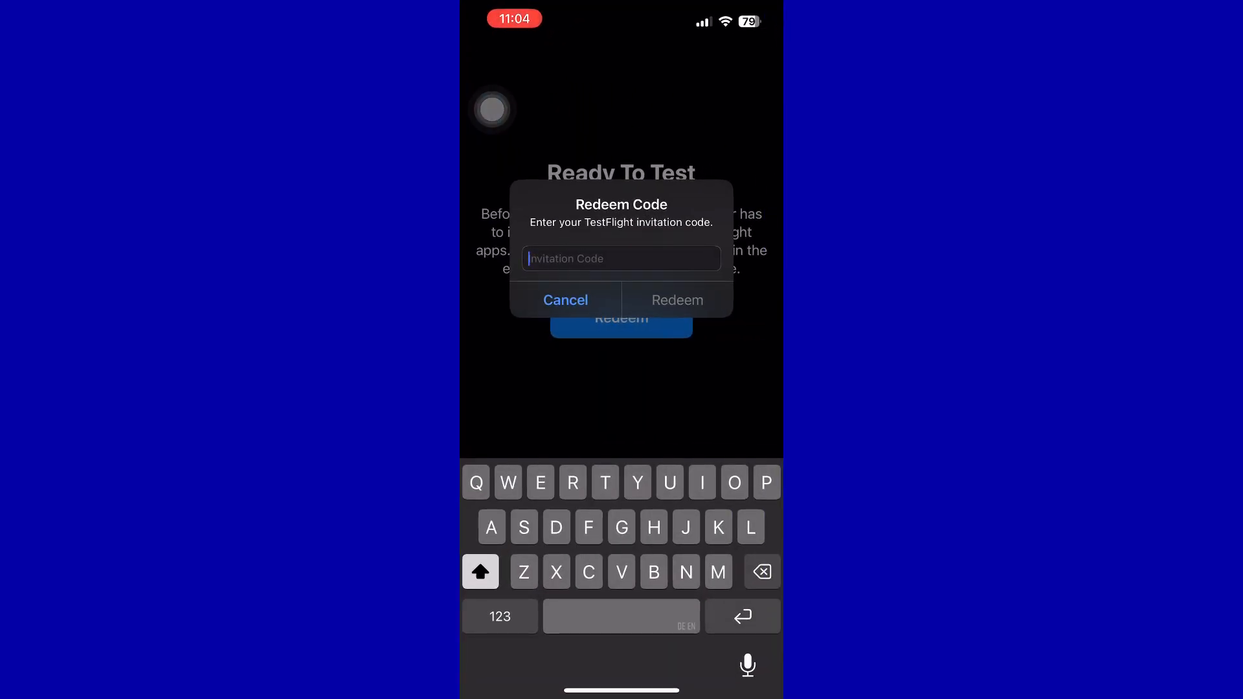